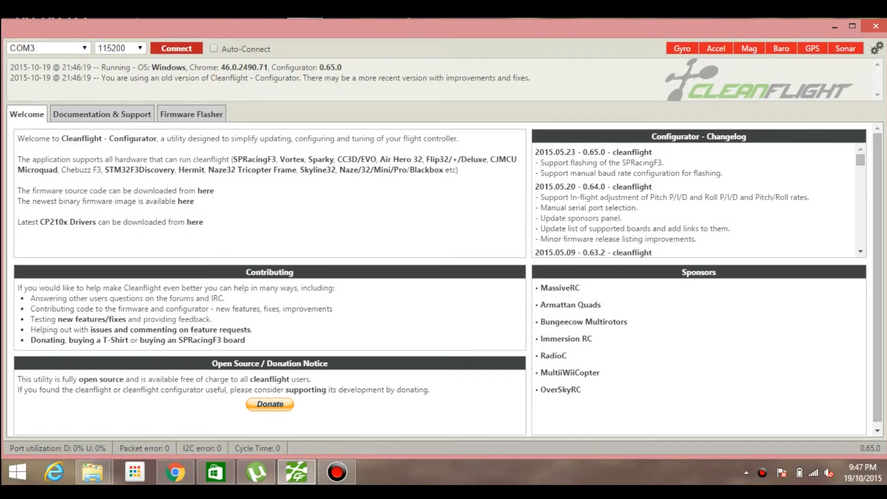
- Connect to the flight controller on COM3 at 115200 and load its Setup overview
left_click(175, 48)
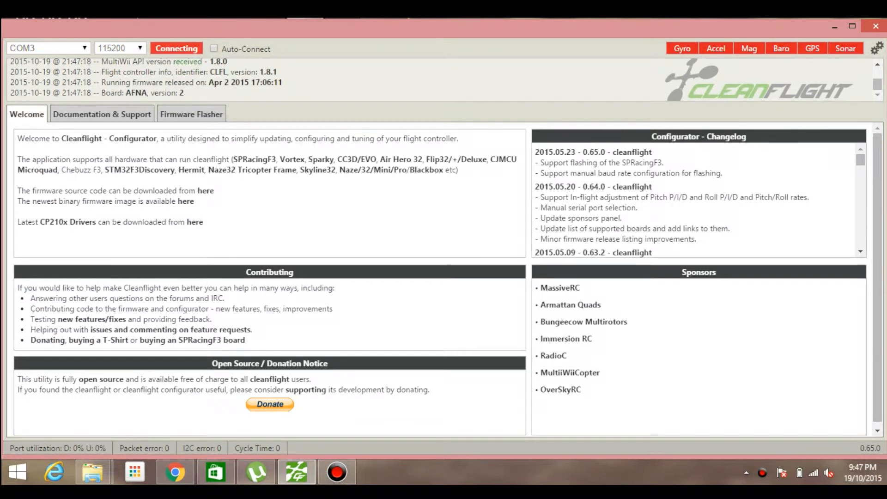
left_click(176, 48)
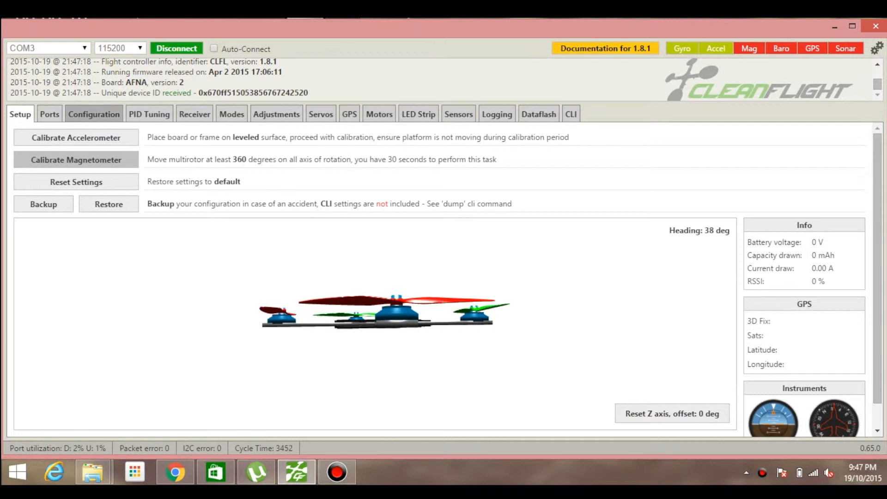
- Show the Configuration page's Other Features section where SERVO_TILT is enabled
left_click(93, 113)
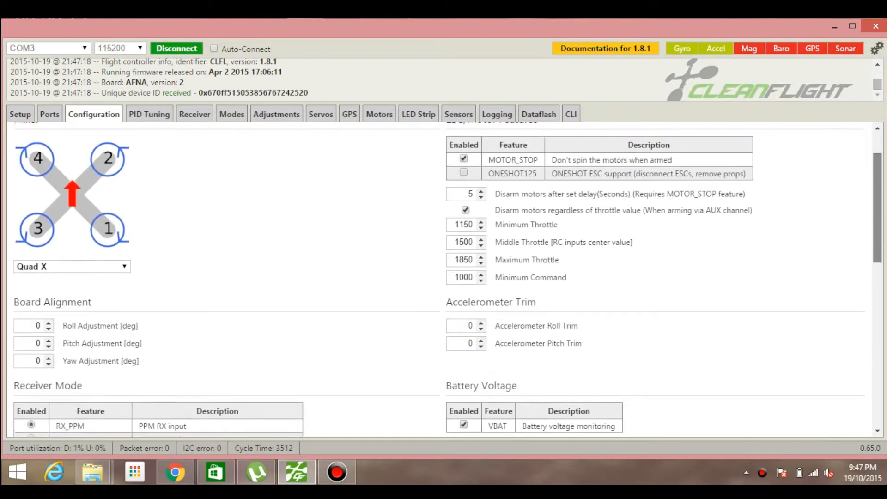
scroll("down", 3)
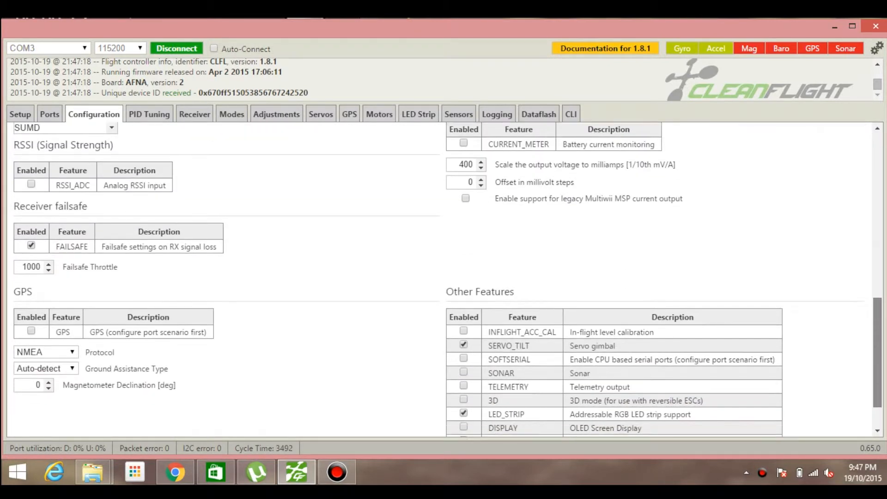
scroll("down", 3)
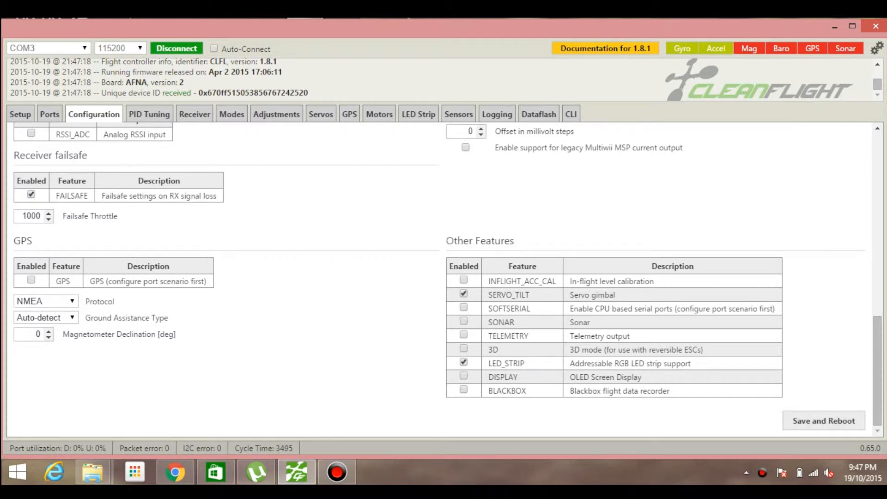
- Keep CAMSTAB on AUX 4 at 1775–1975 after trying a 1575 lower limit, and save the modes
left_click(231, 114)
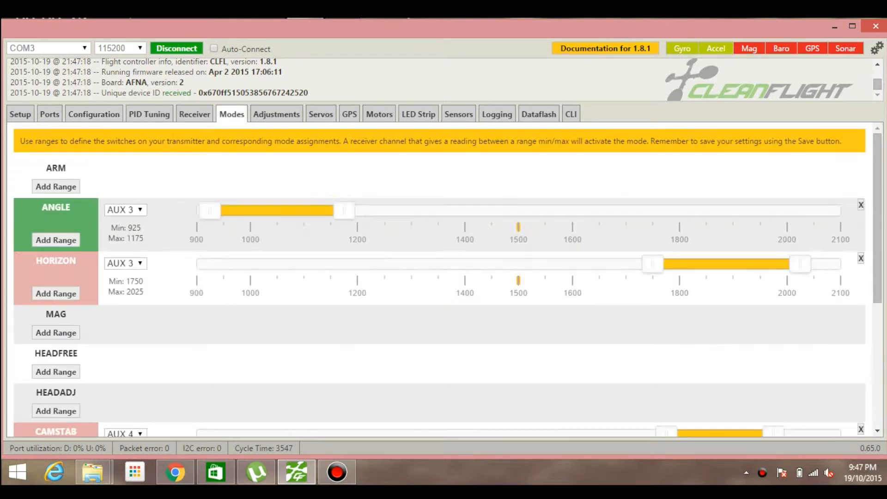
scroll("down", 3)
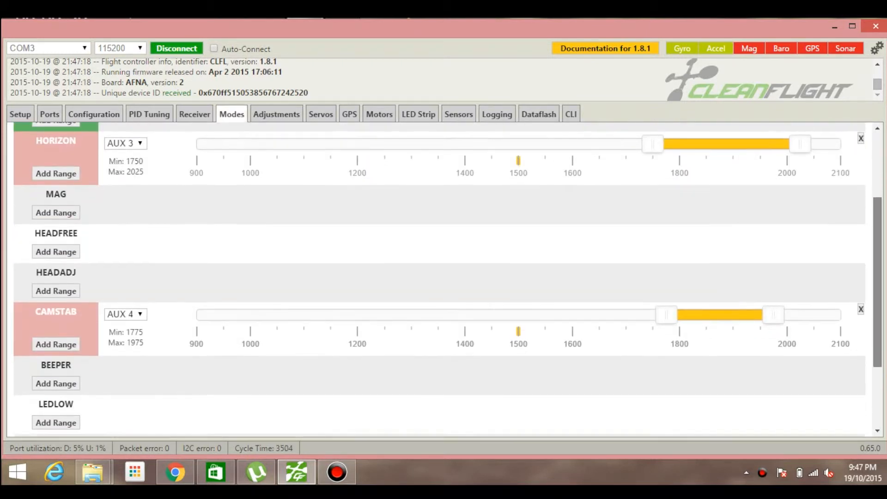
scroll("down", 3)
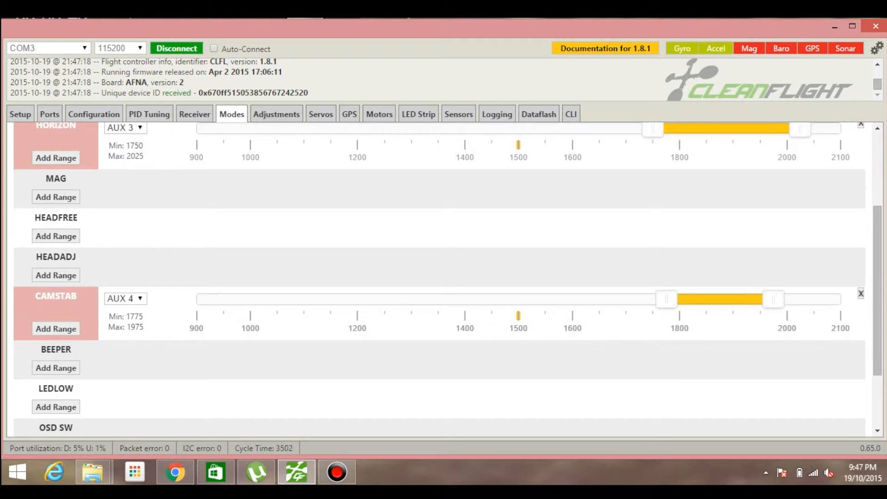
left_click_drag(666, 299, 559, 299)
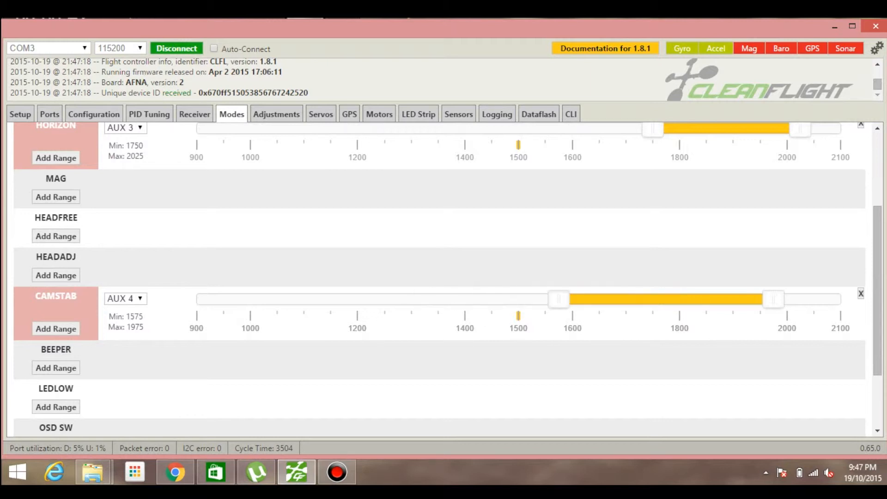
left_click_drag(558, 298, 664, 299)
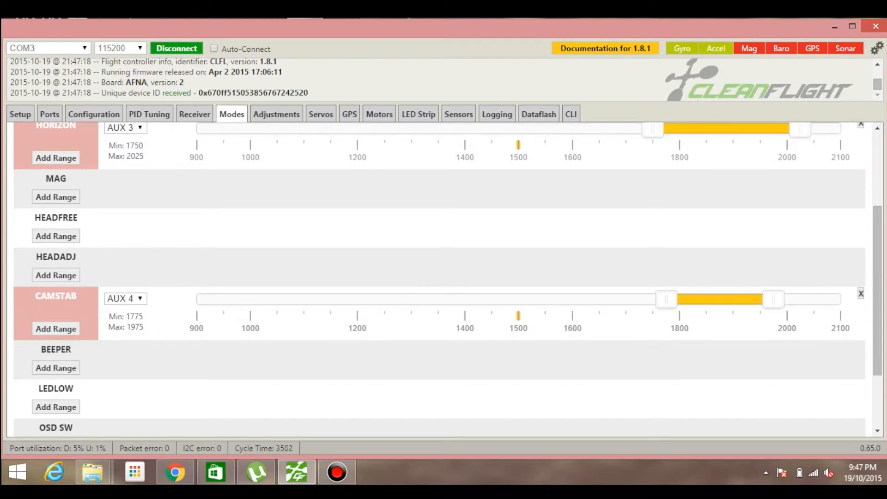
scroll("down", 3)
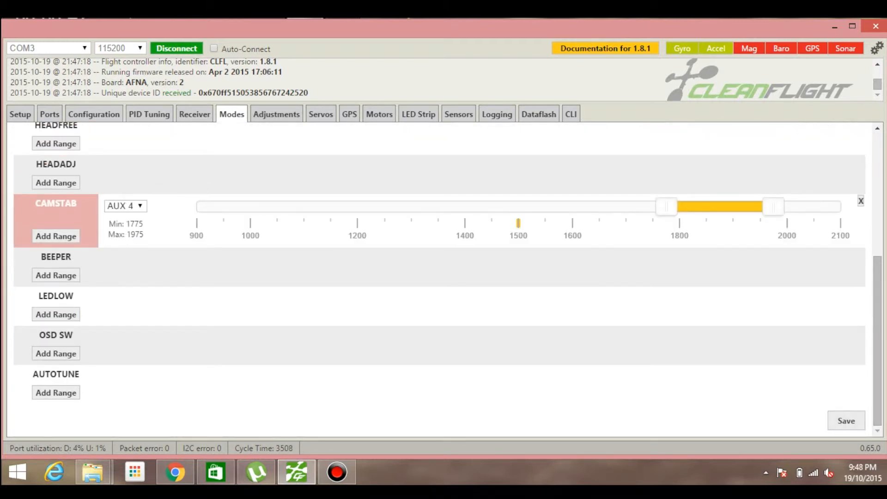
left_click(321, 114)
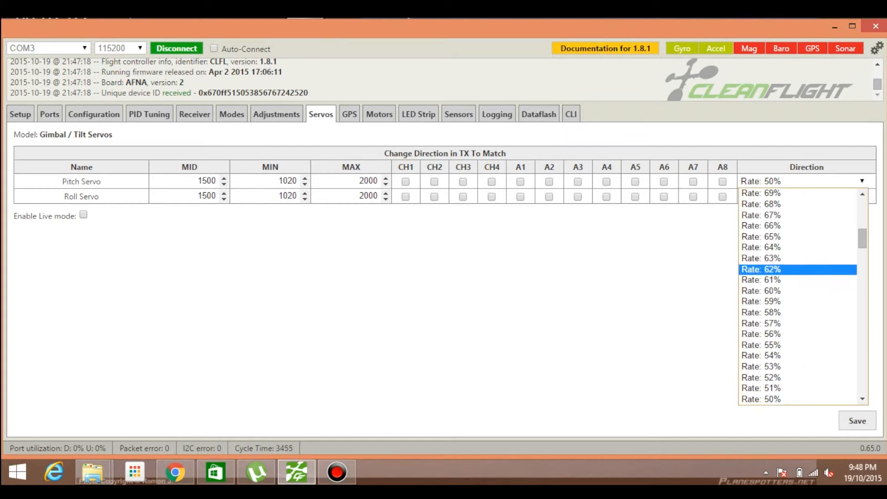
- Set the roll servo direction rate to -60%, leaving pitch at 50%
scroll("down", 3)
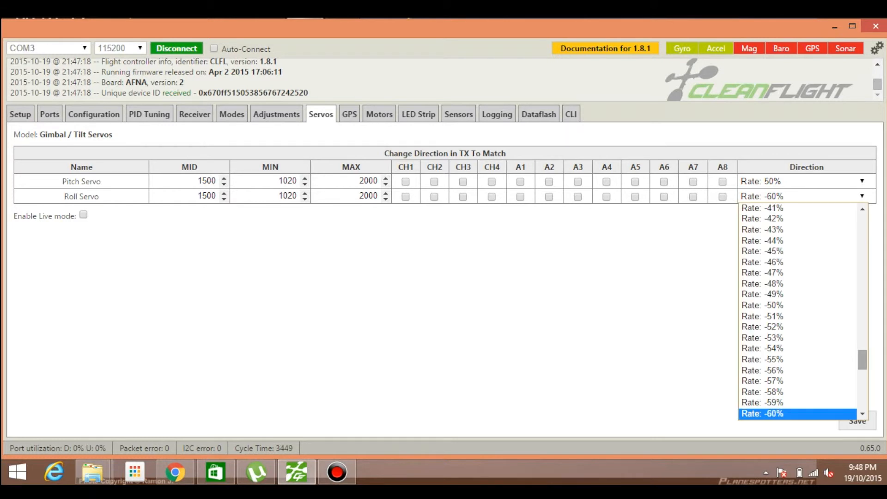
left_click(762, 414)
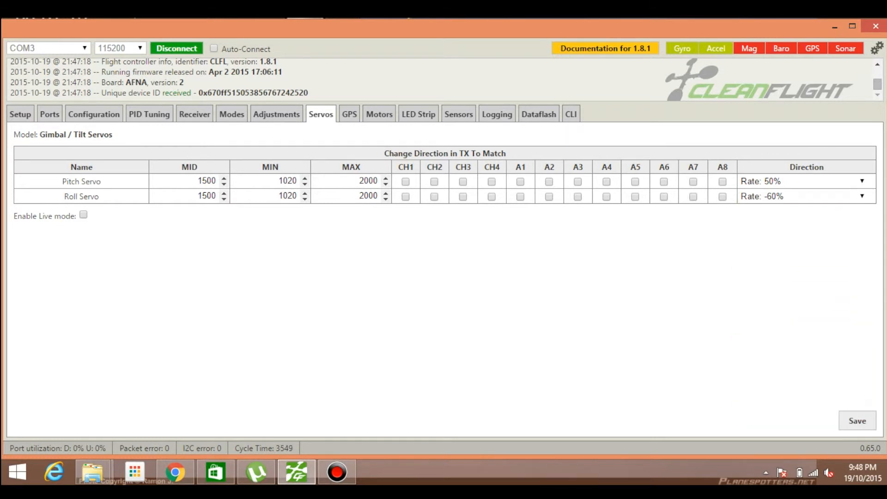